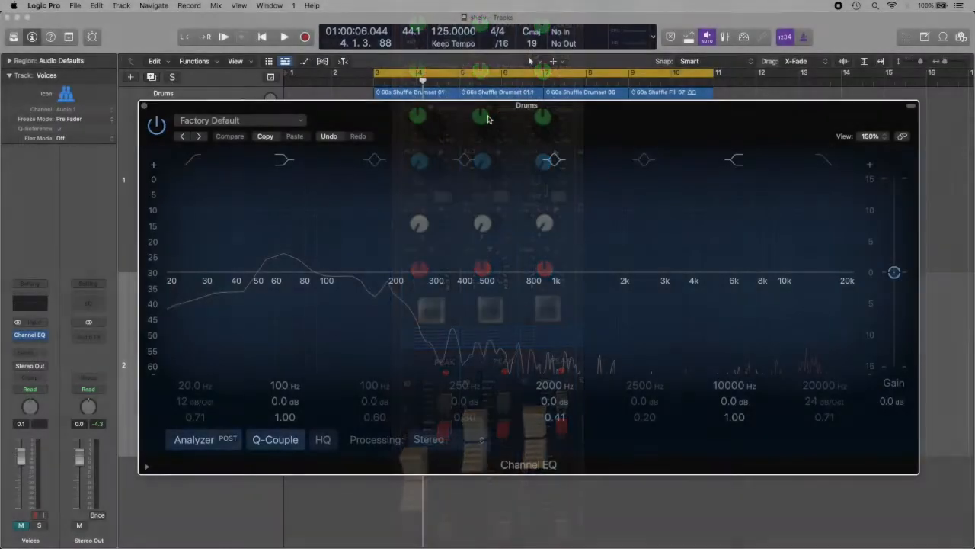
- Audition boosts on the 10 kHz and 2 kHz bands, returning both near flat
click(551, 153)
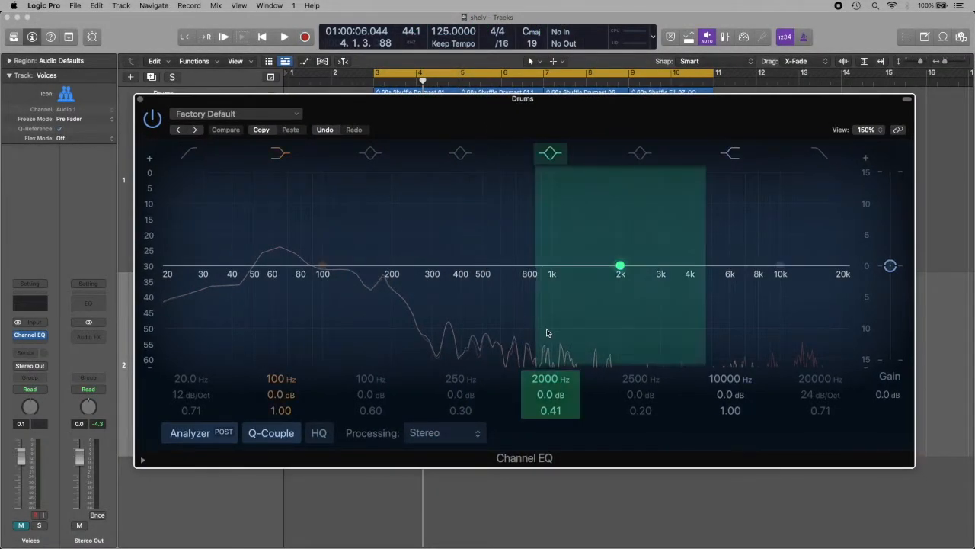
click(730, 153)
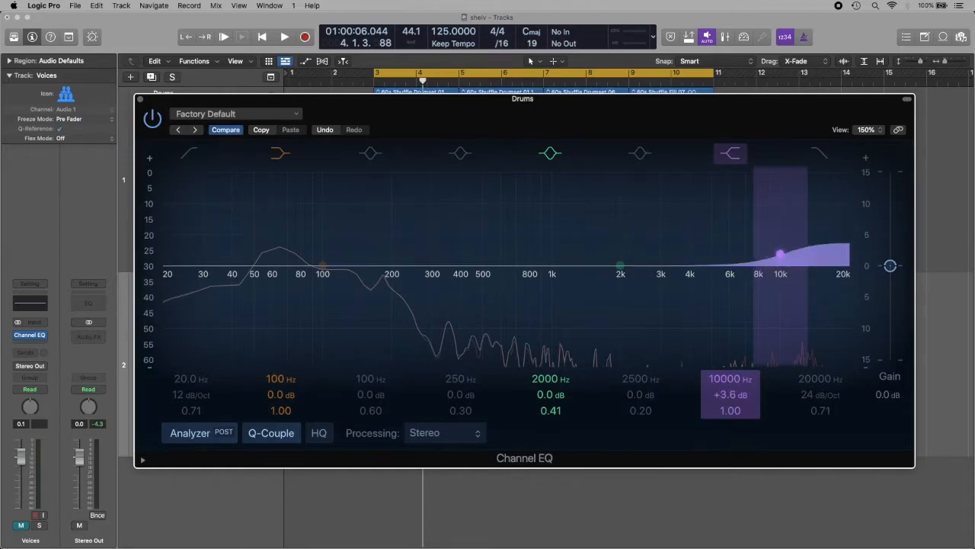
drag(779, 251, 780, 246)
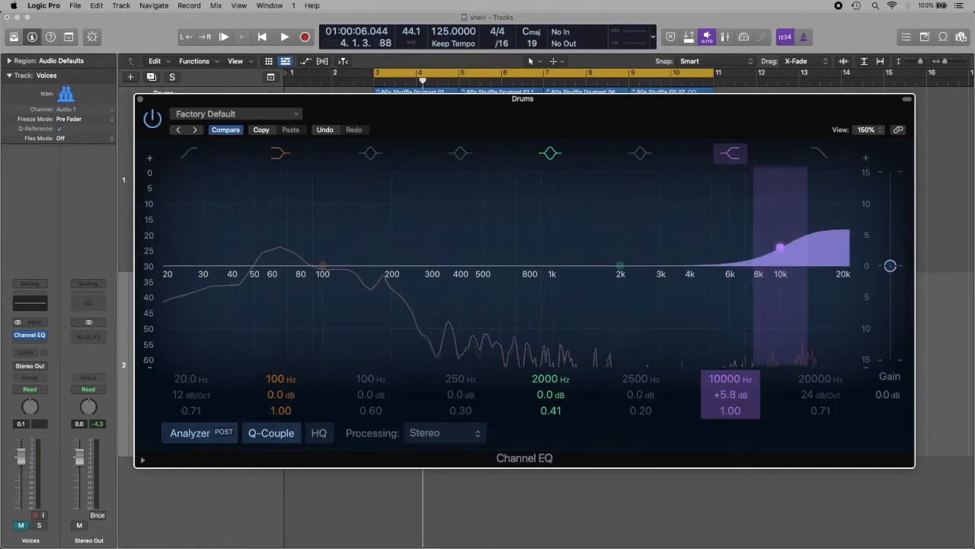
drag(780, 248, 780, 259)
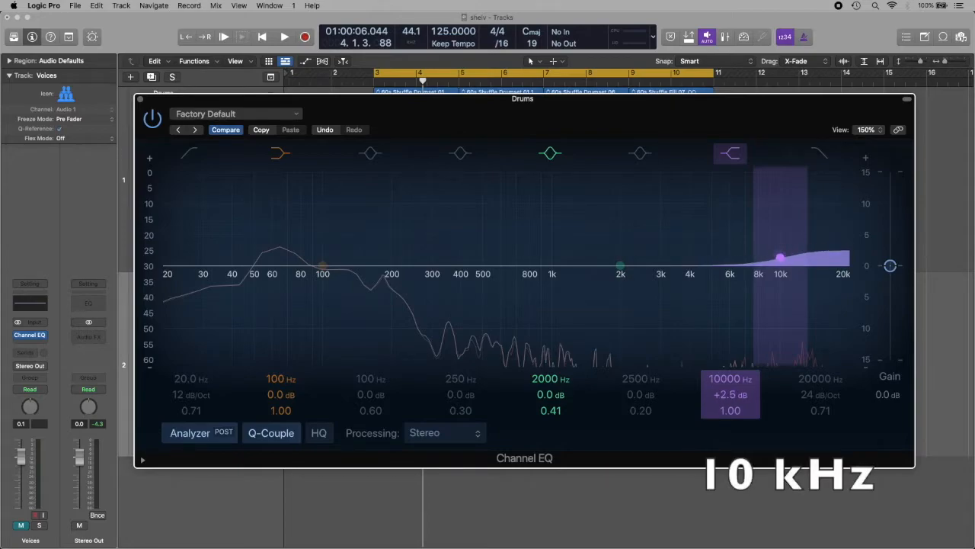
drag(780, 257, 780, 265)
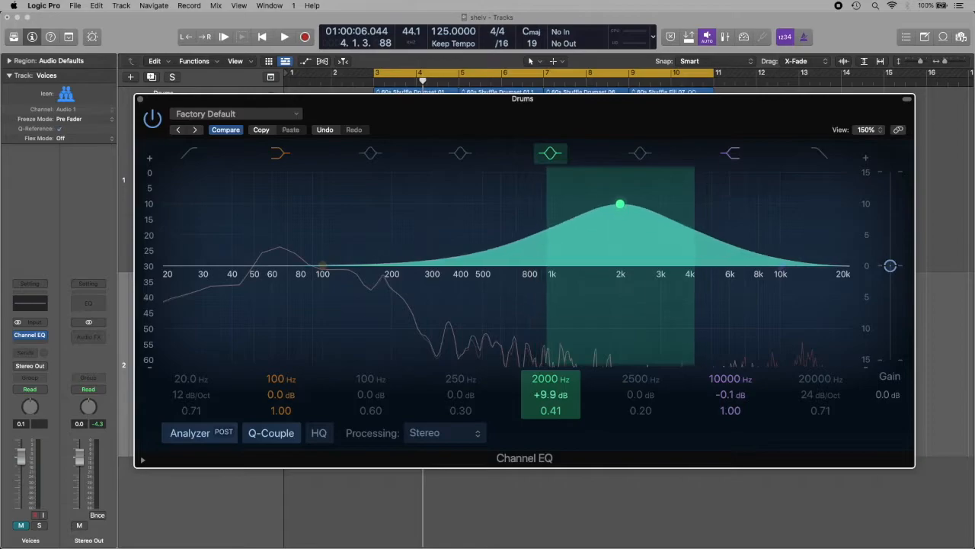
drag(620, 204, 621, 226)
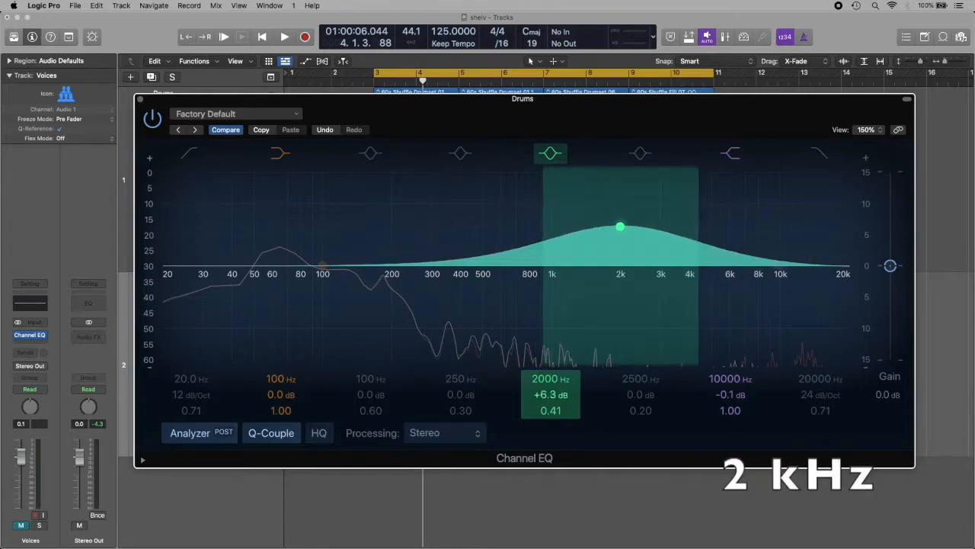
drag(620, 226, 620, 244)
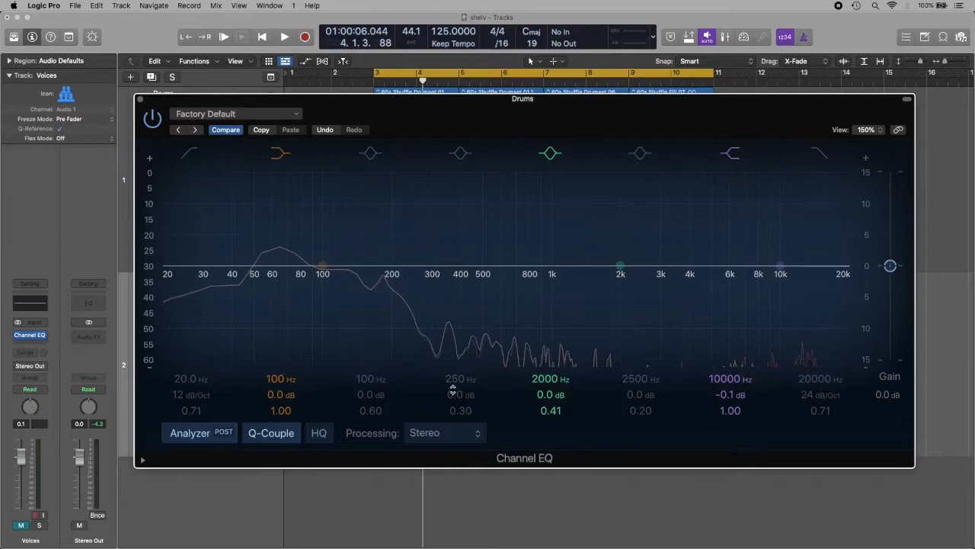
- Boost the 100 Hz low band, then trim it back to about +0.9 dB
drag(321, 267, 321, 252)
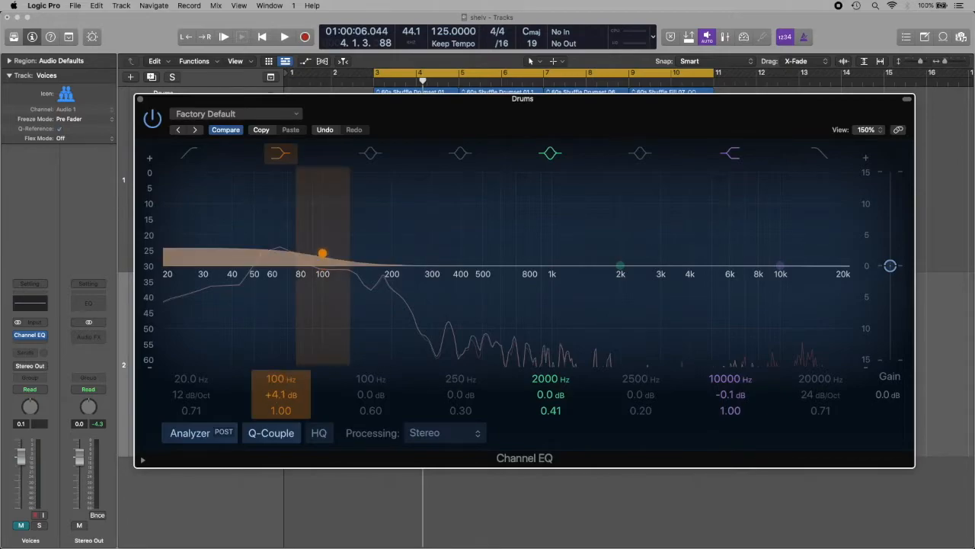
drag(322, 253, 322, 250)
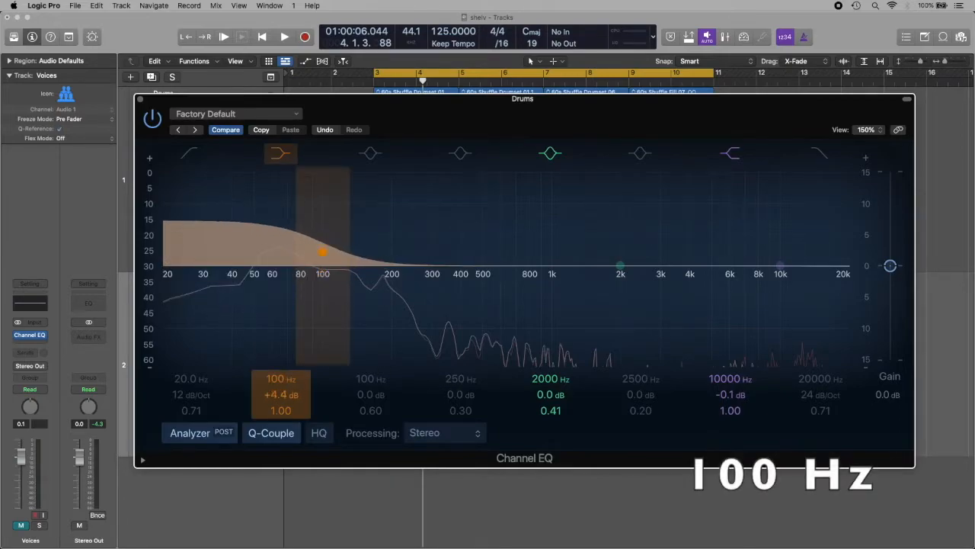
drag(323, 252, 322, 265)
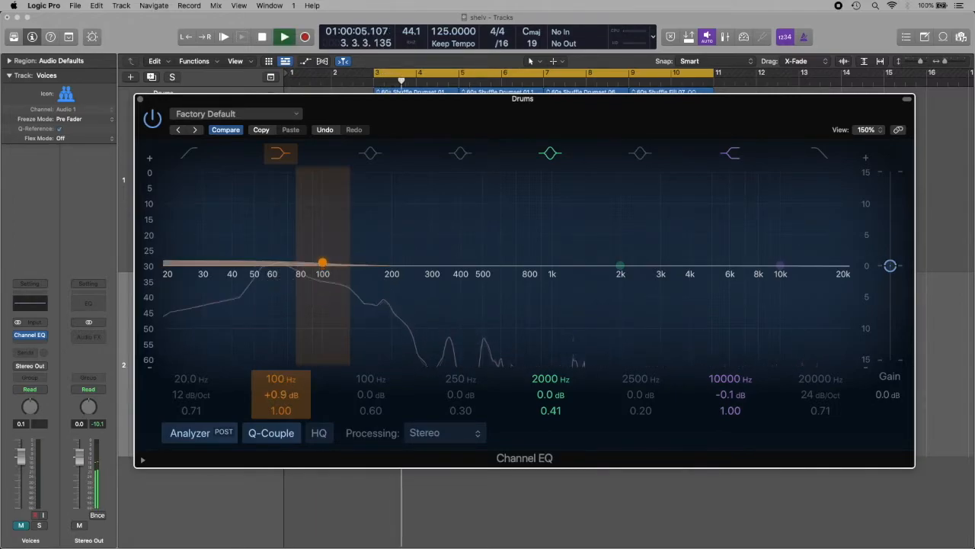
- Drag the 100 Hz low shelf down to 0 dB during playback
drag(323, 263, 323, 243)
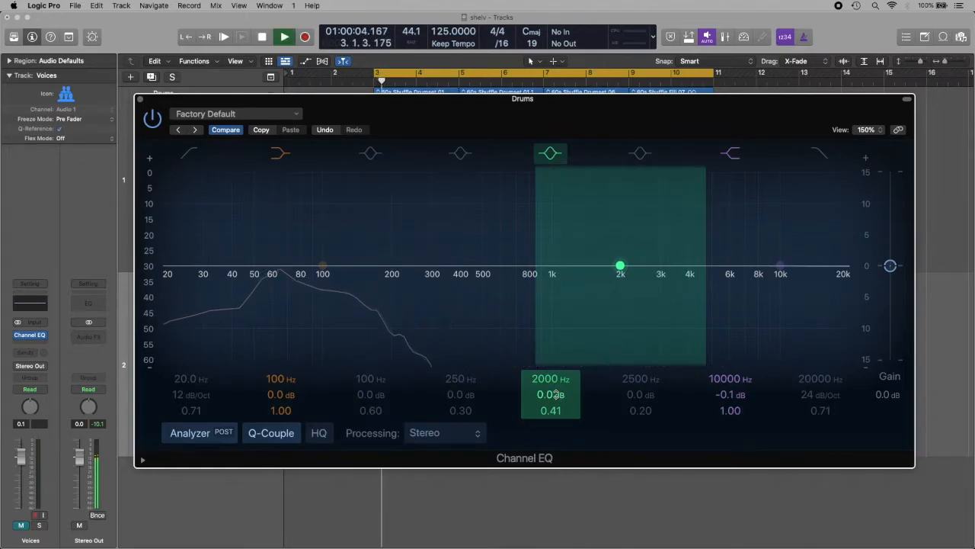
- Boost the 2 kHz band, then cut it to about -6.3 dB
drag(620, 264, 620, 220)
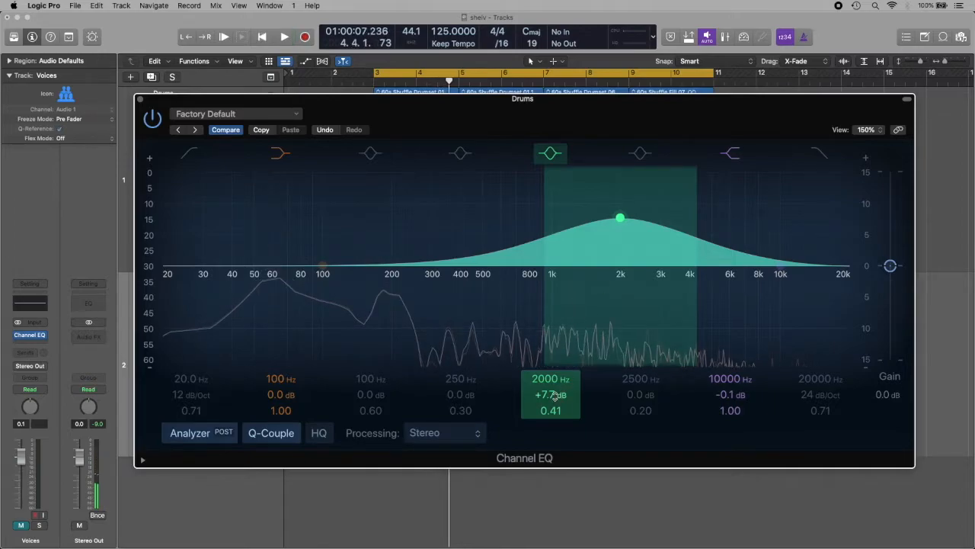
drag(619, 218, 620, 264)
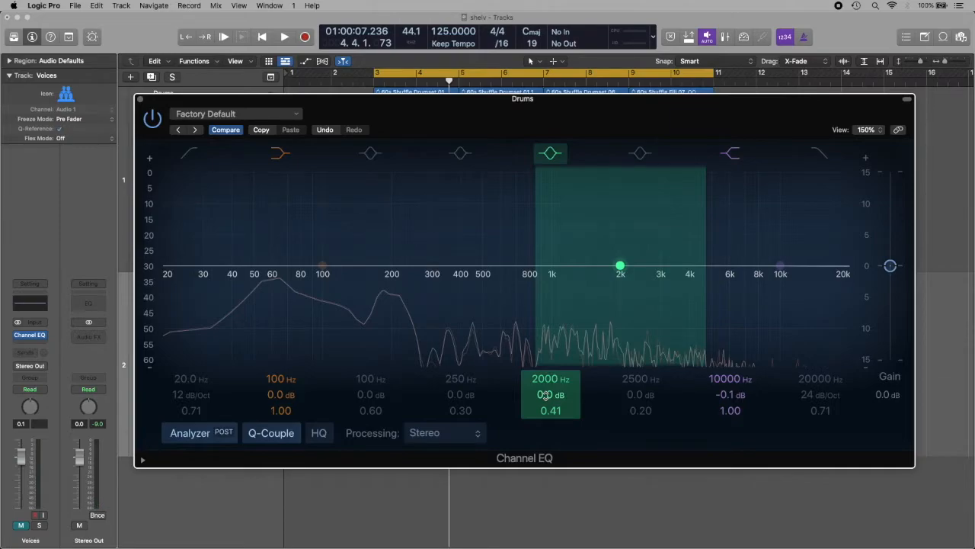
drag(620, 265, 620, 283)
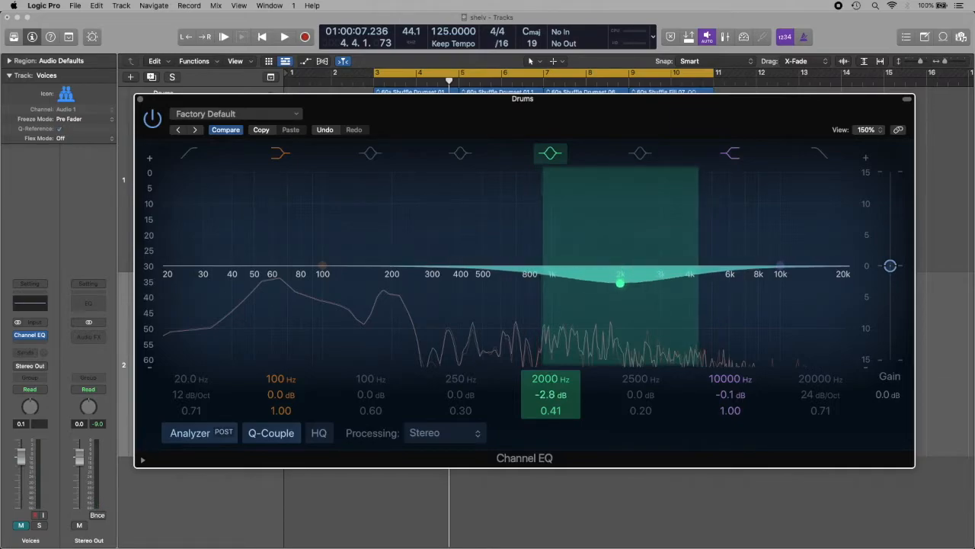
drag(620, 283, 620, 304)
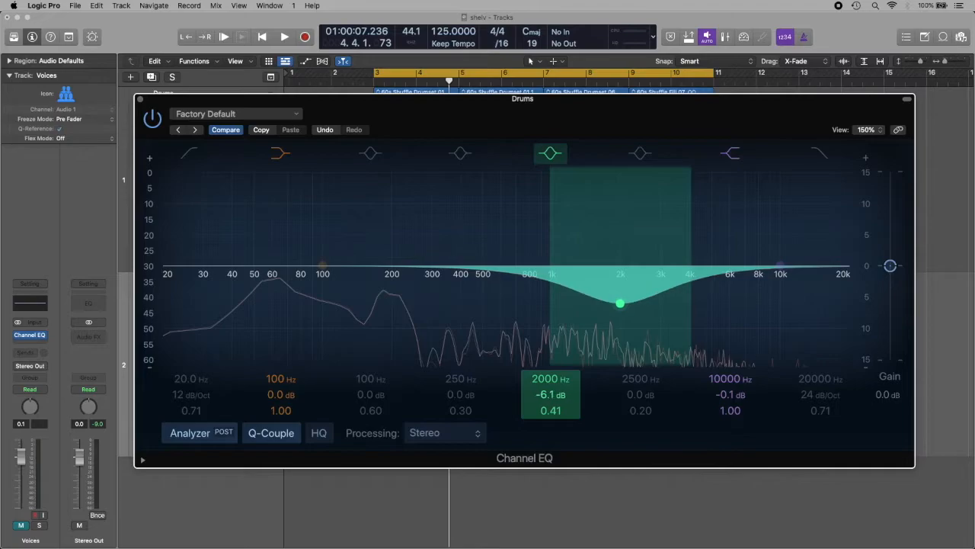
drag(619, 303, 620, 307)
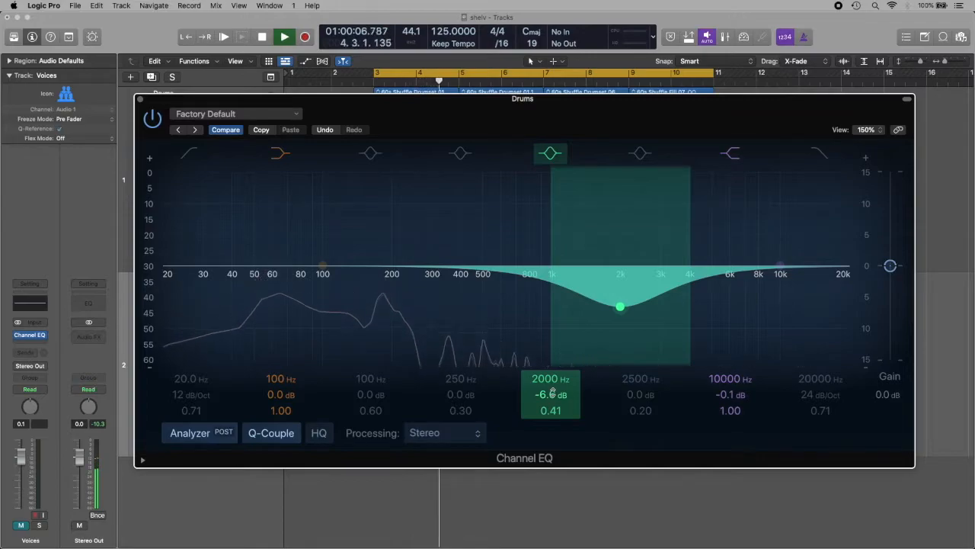
- Compare a +7.7 dB boost at 2 kHz, restore the cut, and stop playback
drag(620, 307, 620, 218)
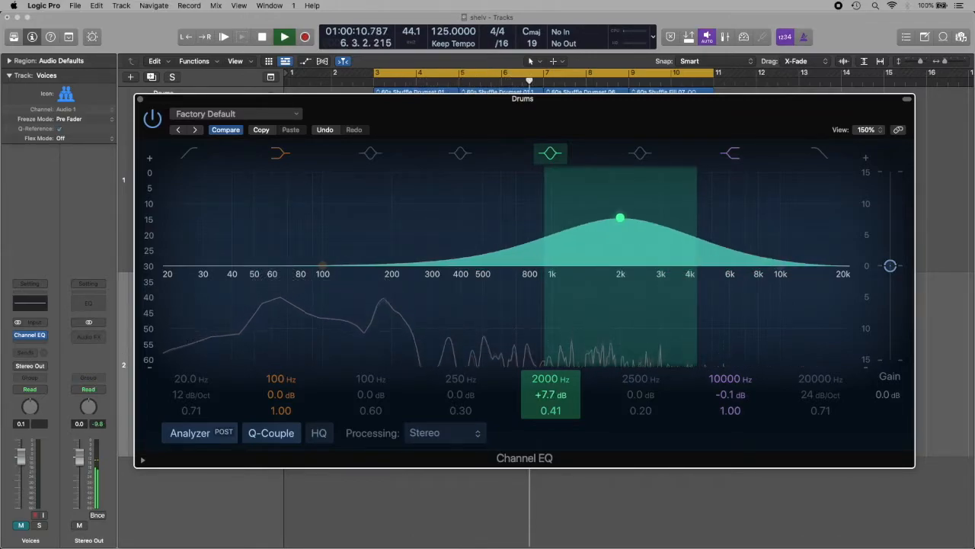
drag(619, 218, 620, 305)
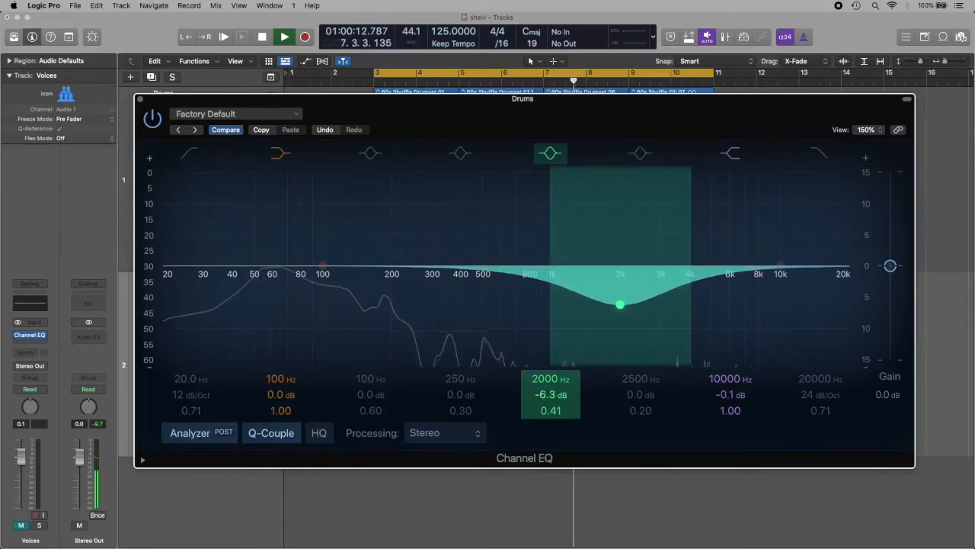
click(284, 36)
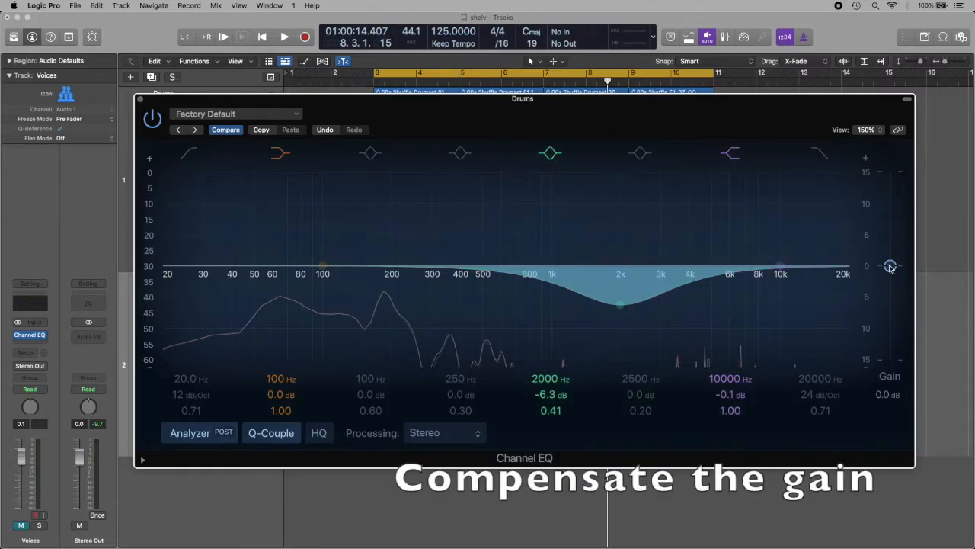
mouse_move(890, 271)
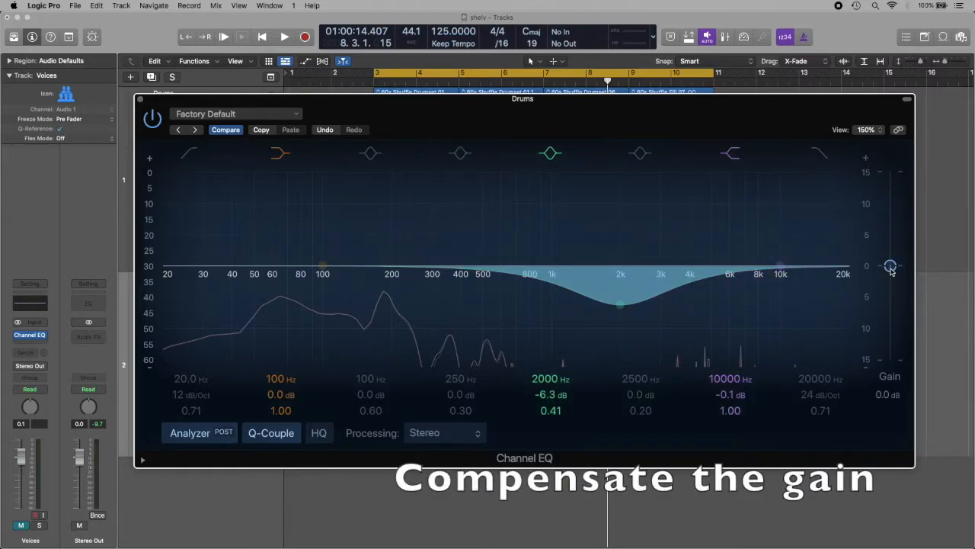
- Raise the Drums EQ output gain and compare with the EQ bypassed and re-enabled
drag(890, 266, 890, 253)
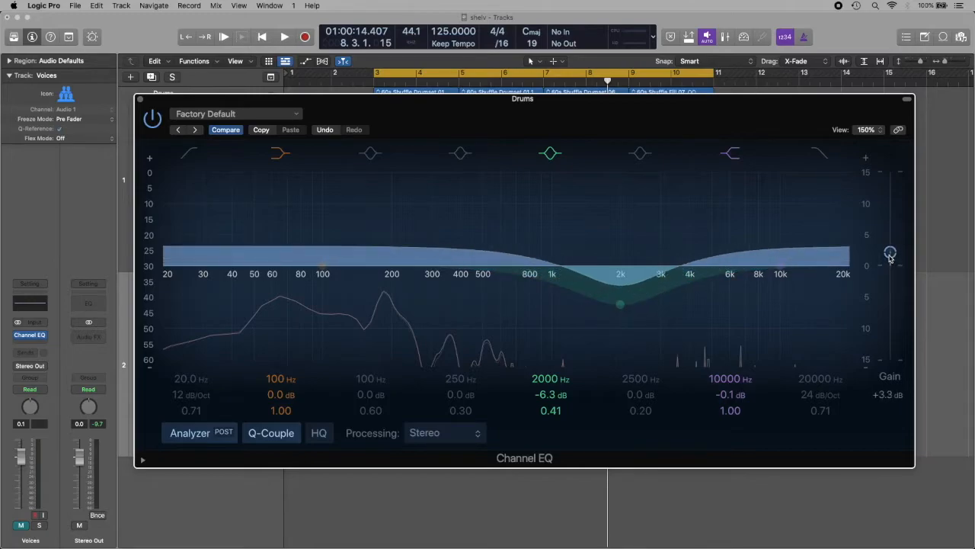
drag(890, 253, 890, 244)
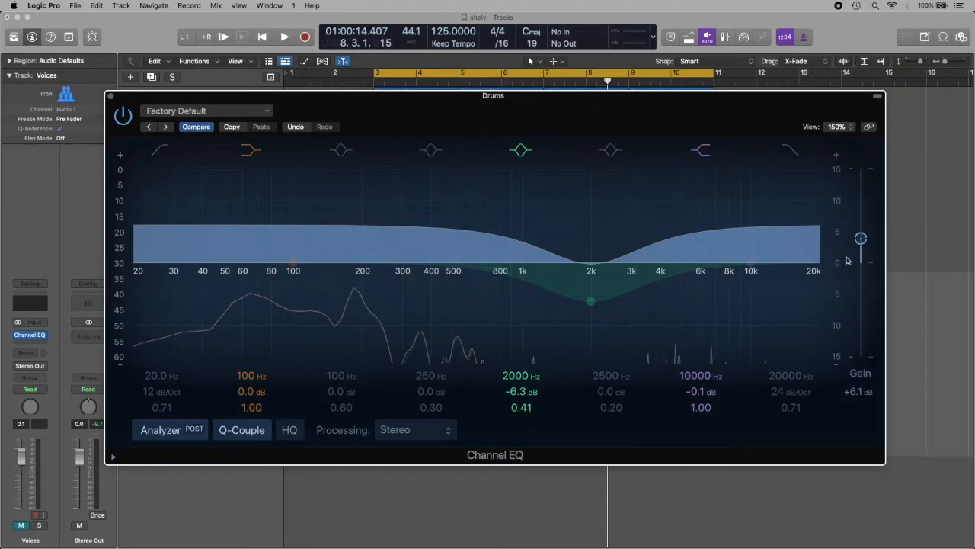
click(251, 150)
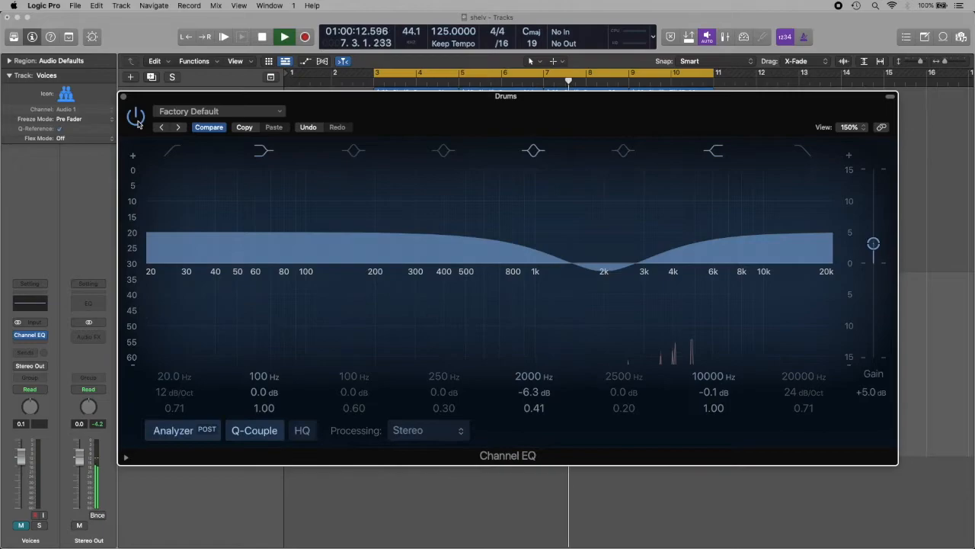
click(283, 37)
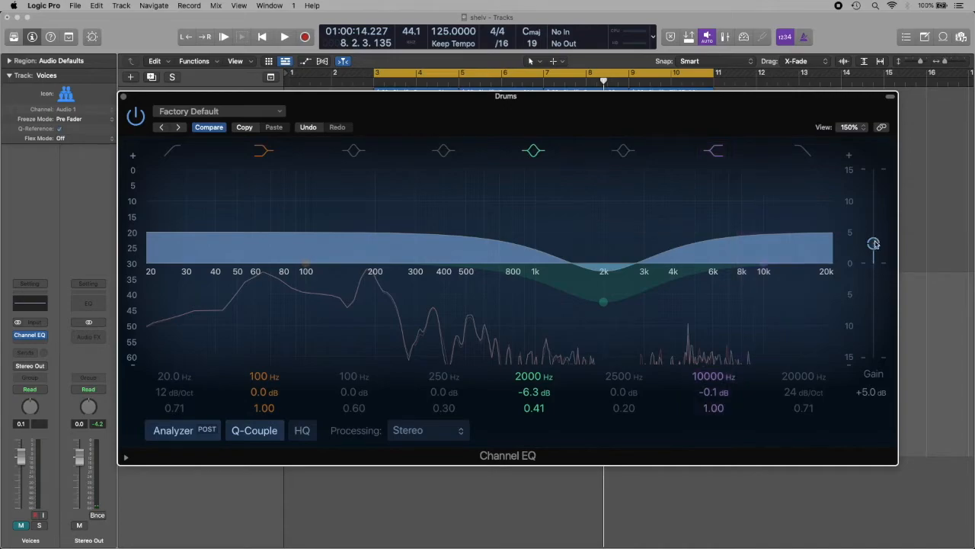
- Readjust the EQ output gain, raising it to +5.8 dB
drag(874, 244, 874, 239)
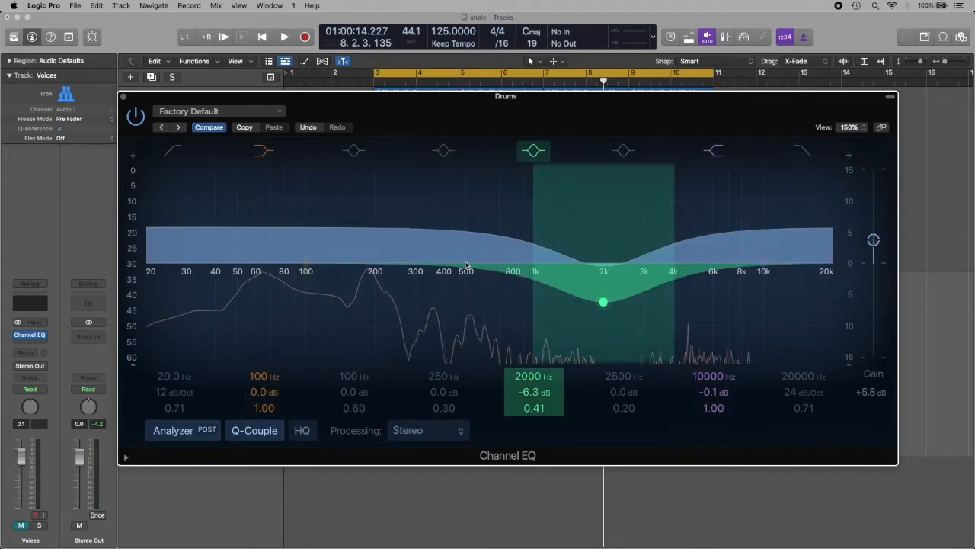
click(714, 150)
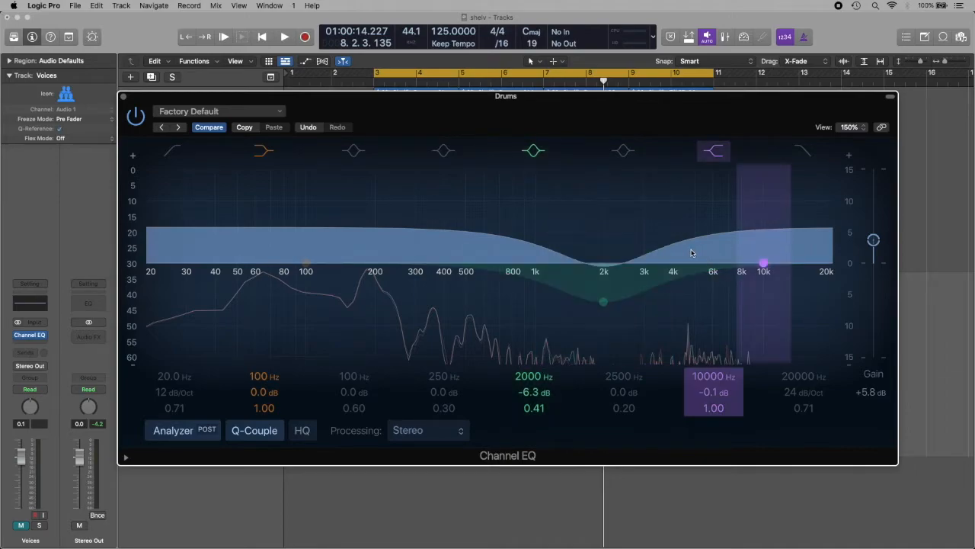
mouse_move(716, 277)
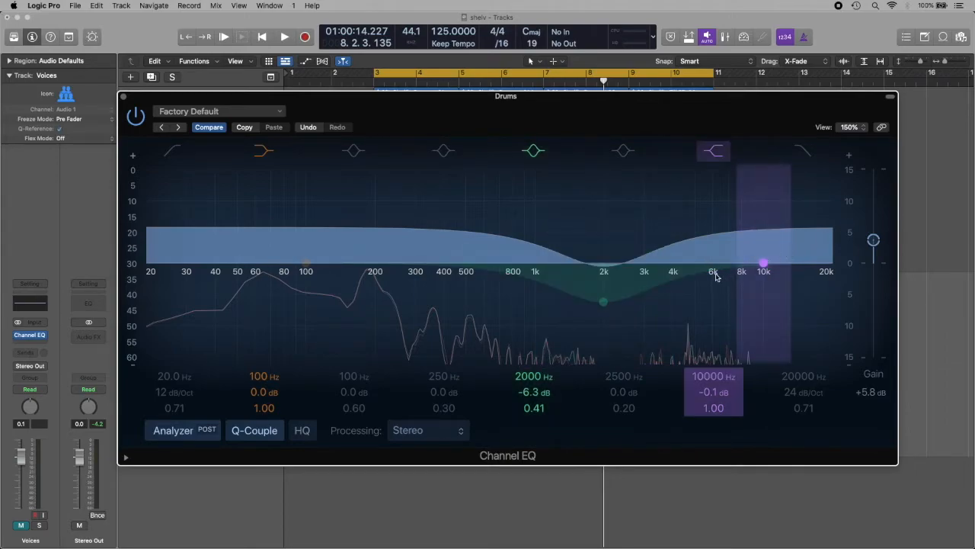
mouse_move(786, 232)
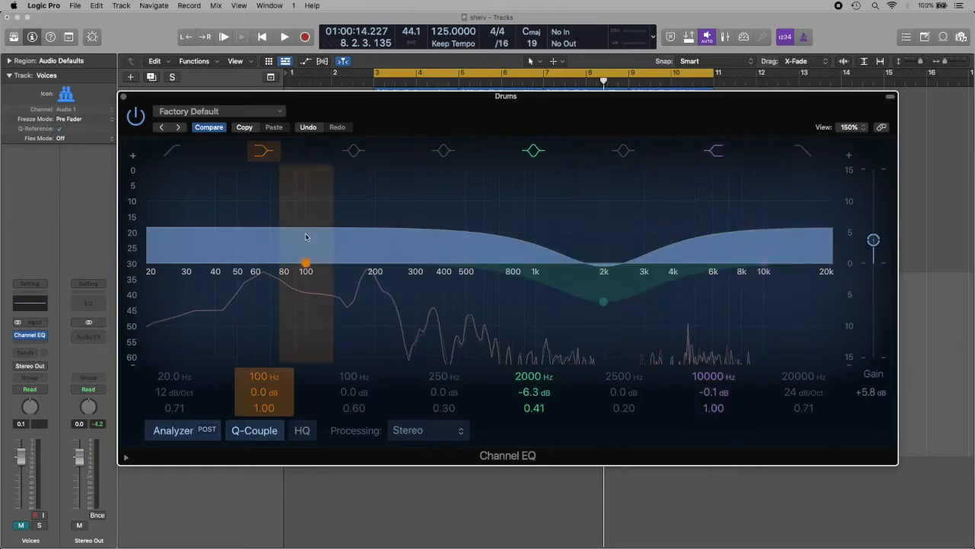
mouse_move(338, 236)
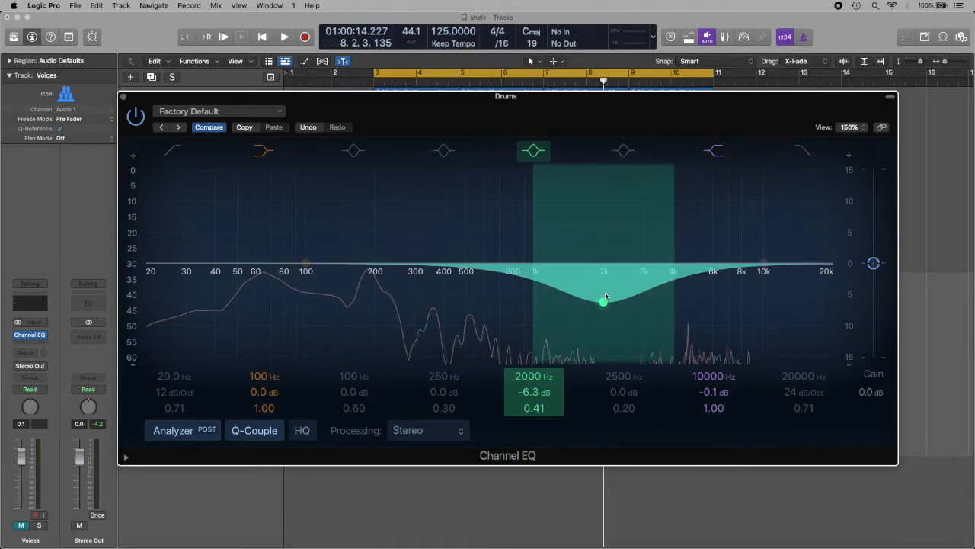
drag(873, 263, 873, 255)
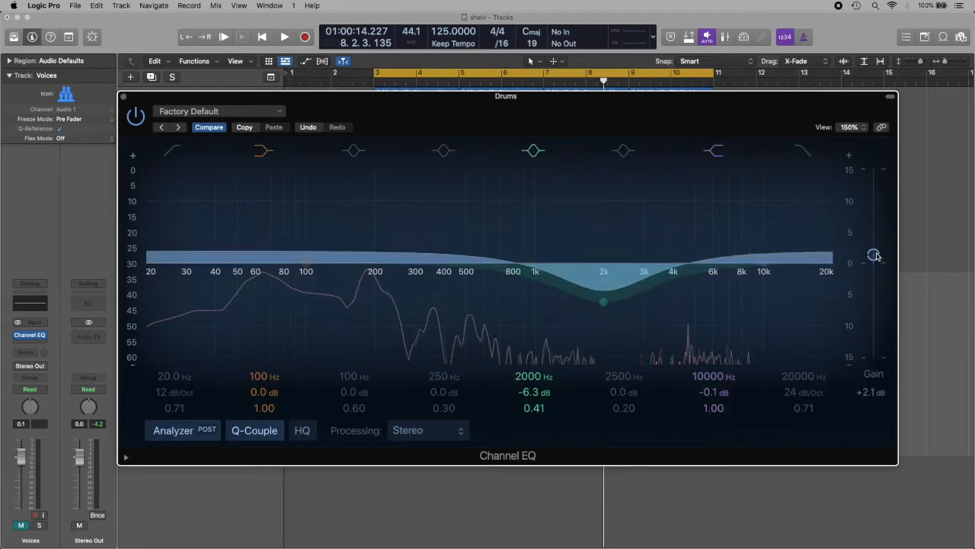
drag(874, 255, 874, 240)
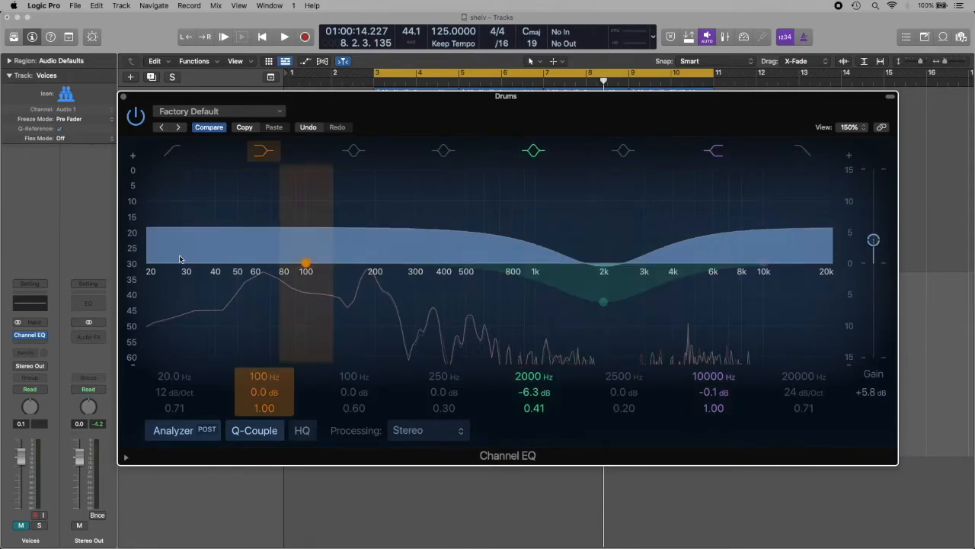
mouse_move(223, 244)
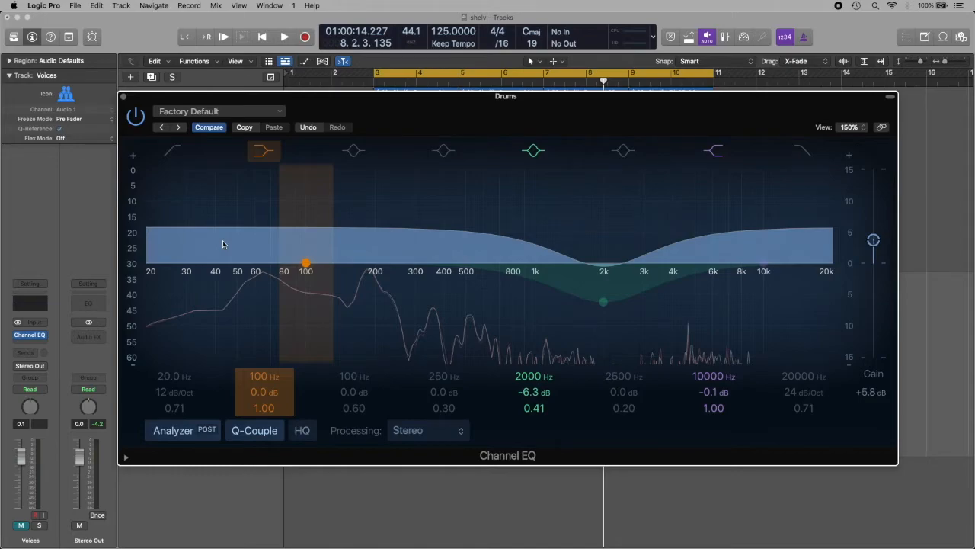
mouse_move(388, 244)
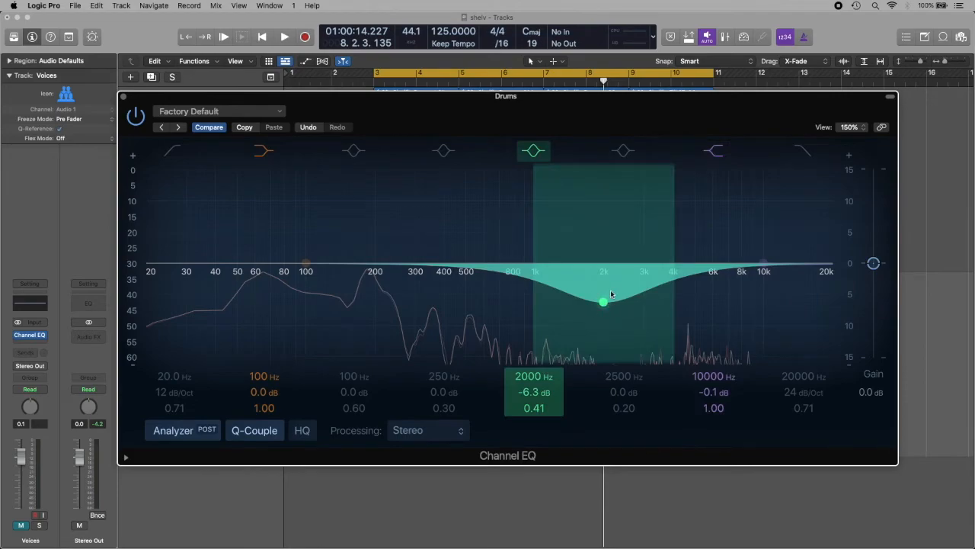
mouse_move(604, 302)
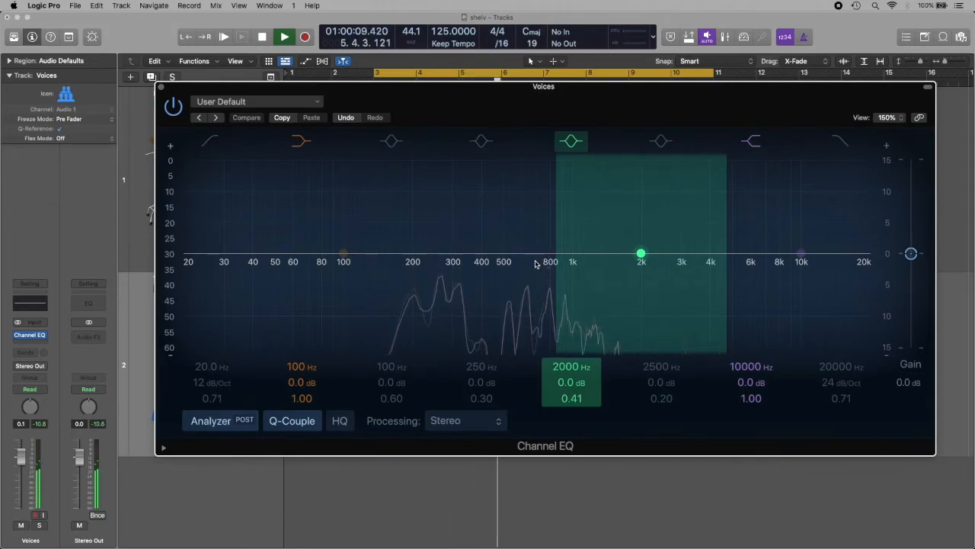
- Open the flat Channel EQ plug-in on the Voices track
click(283, 37)
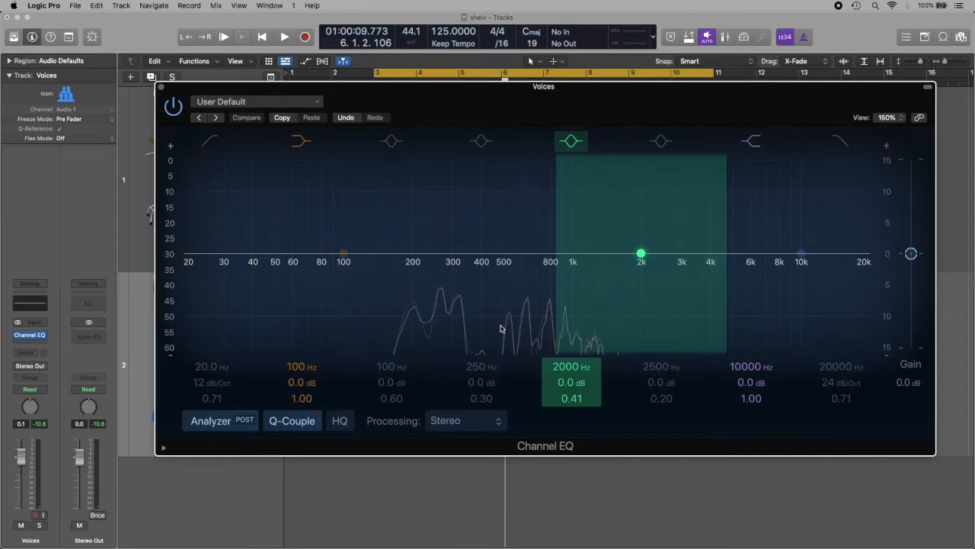
click(301, 141)
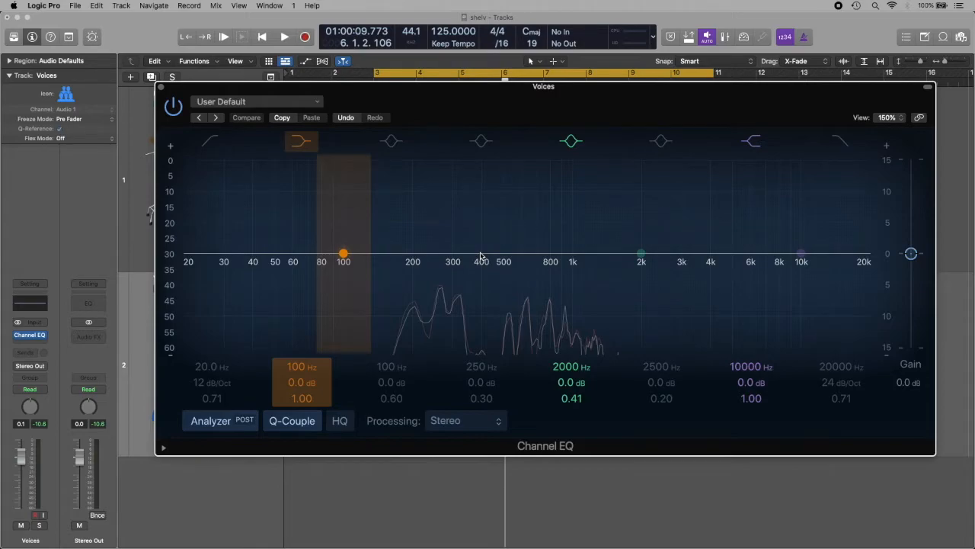
mouse_move(439, 267)
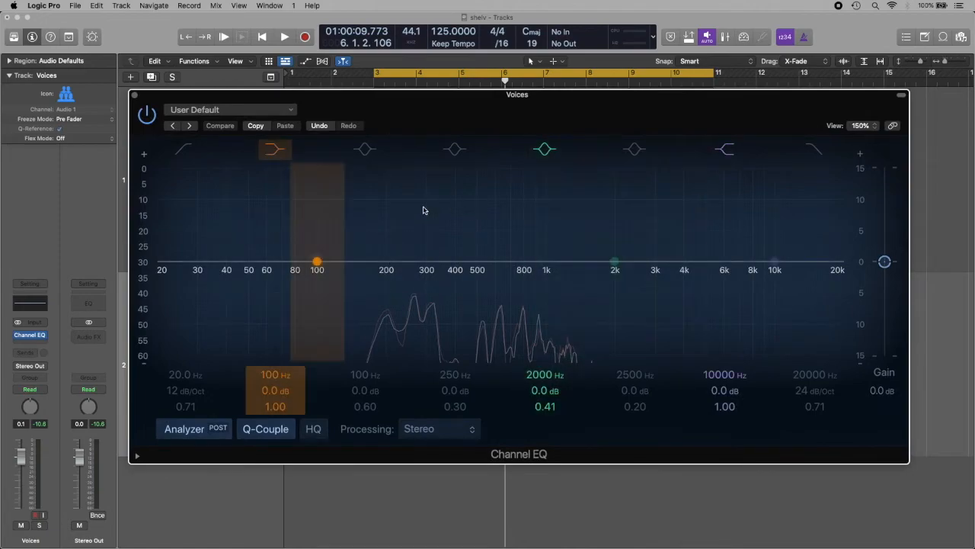
mouse_move(412, 274)
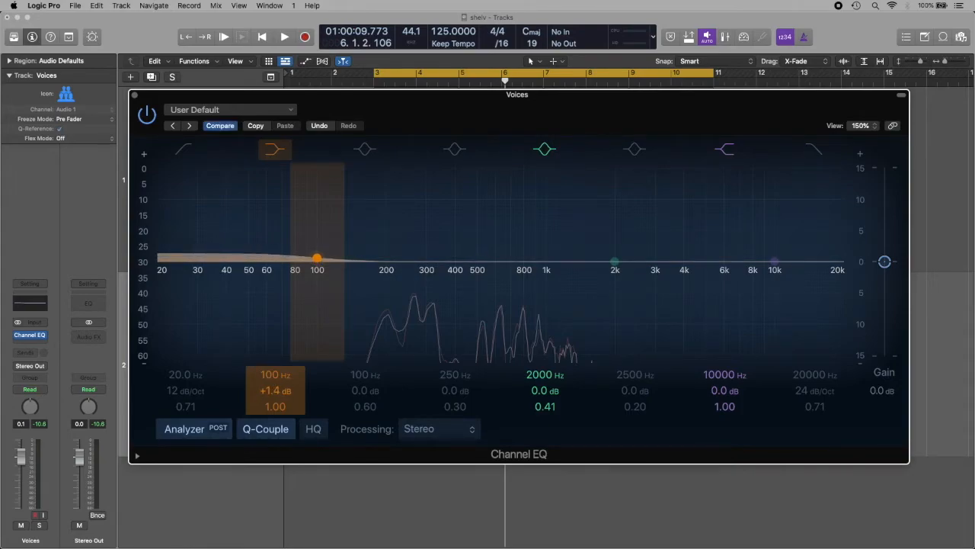
- Raise the Voices EQ's 100 Hz and 2000 Hz bands to +3.0 dB
drag(317, 258, 317, 250)
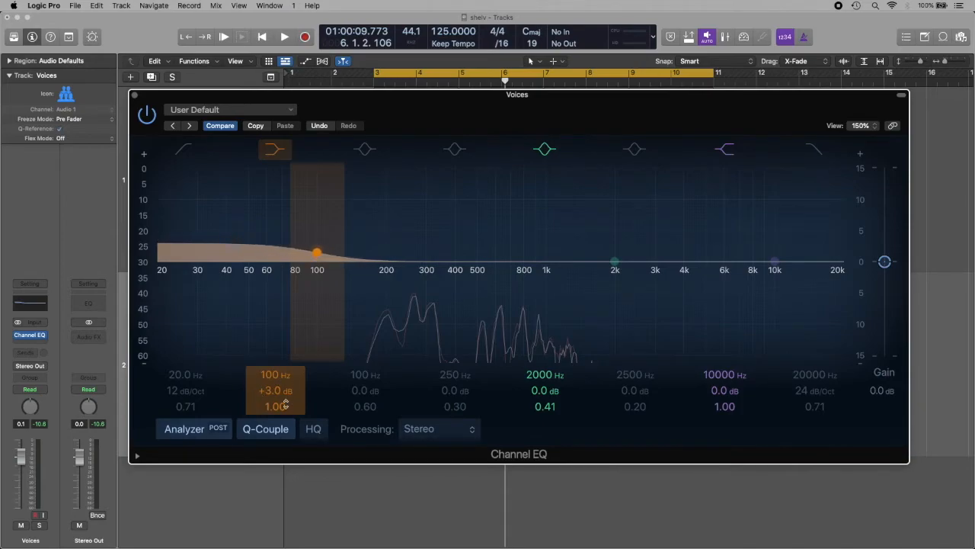
click(615, 262)
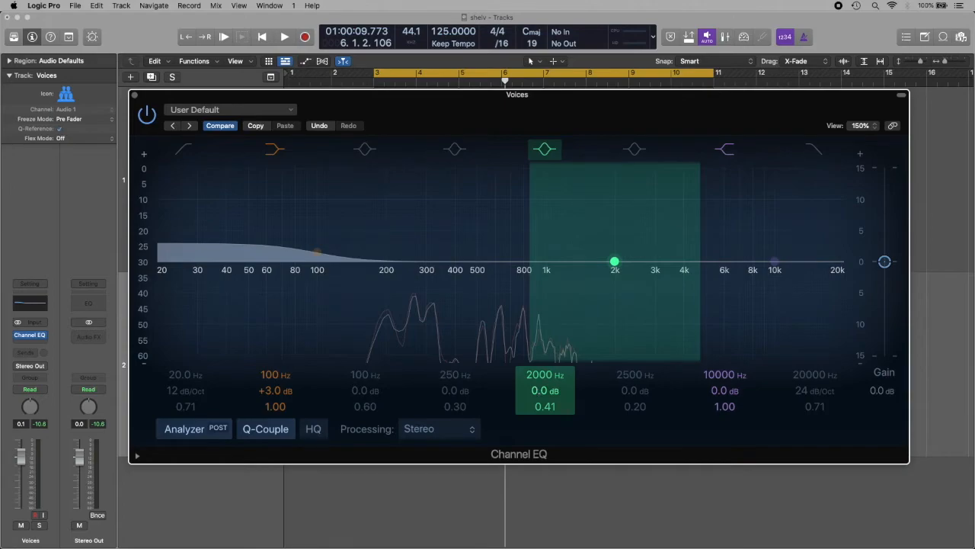
drag(615, 261, 614, 244)
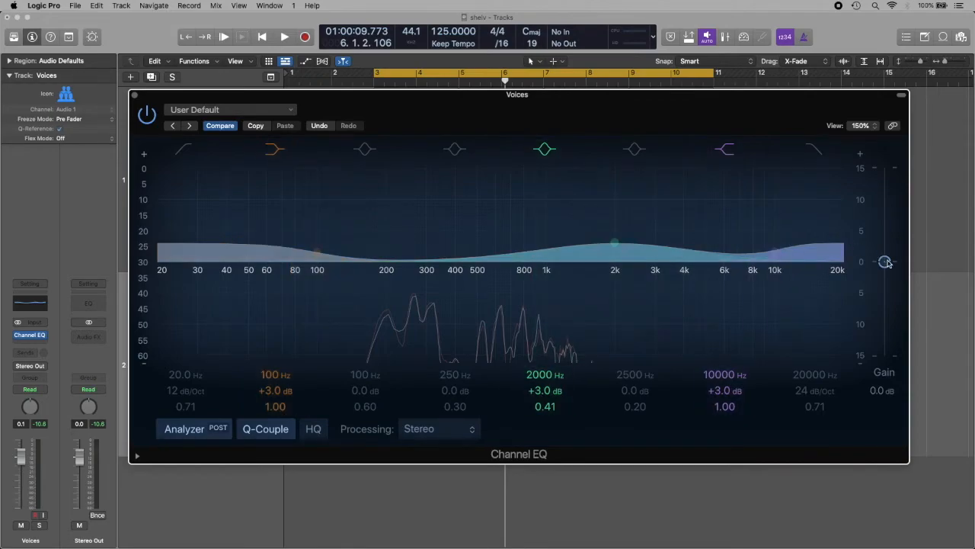
- Lower the Voices Channel EQ output gain to -2.9 dB
drag(885, 262, 885, 272)
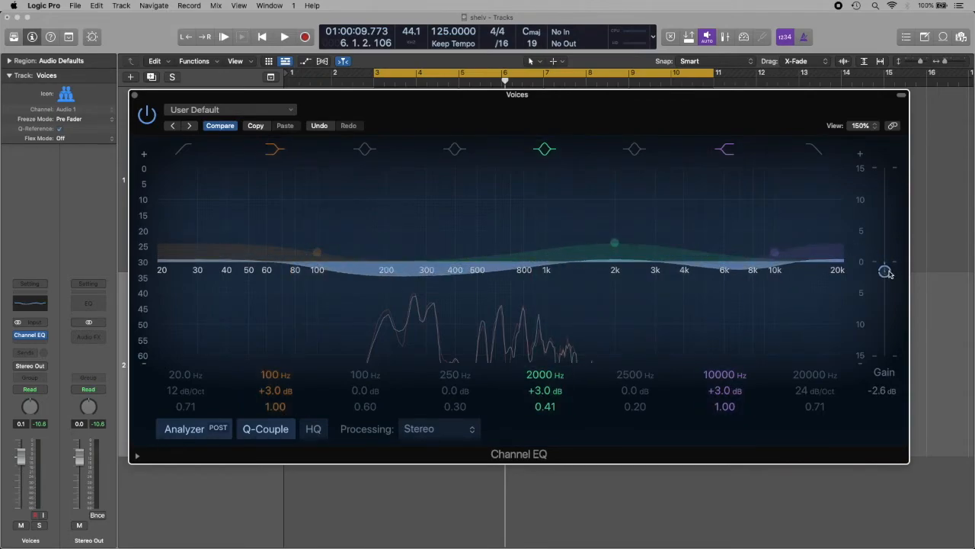
drag(884, 270, 884, 274)
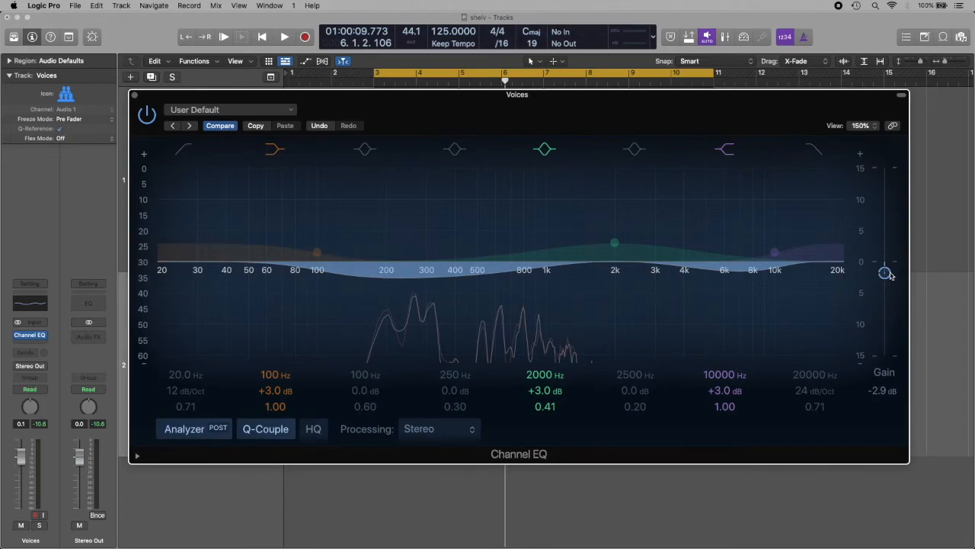
click(317, 252)
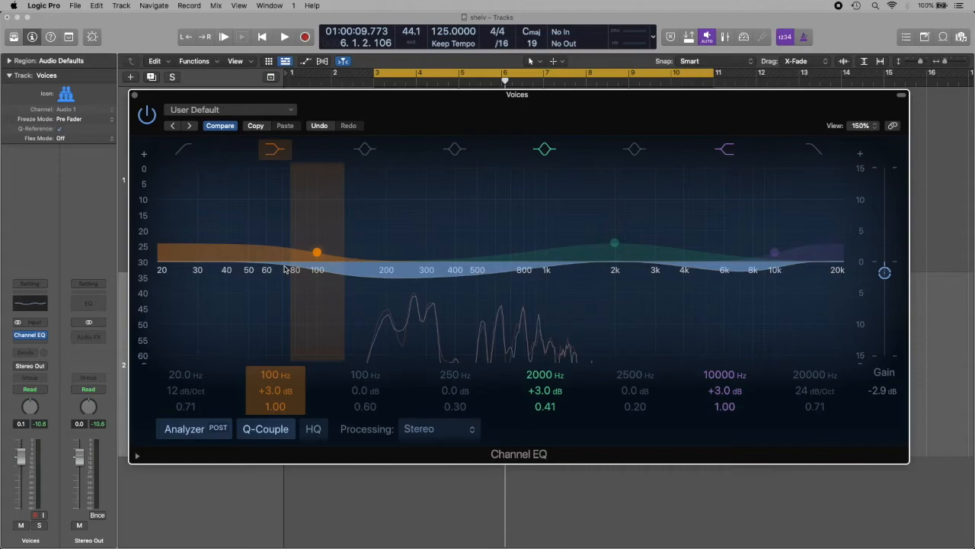
mouse_move(422, 284)
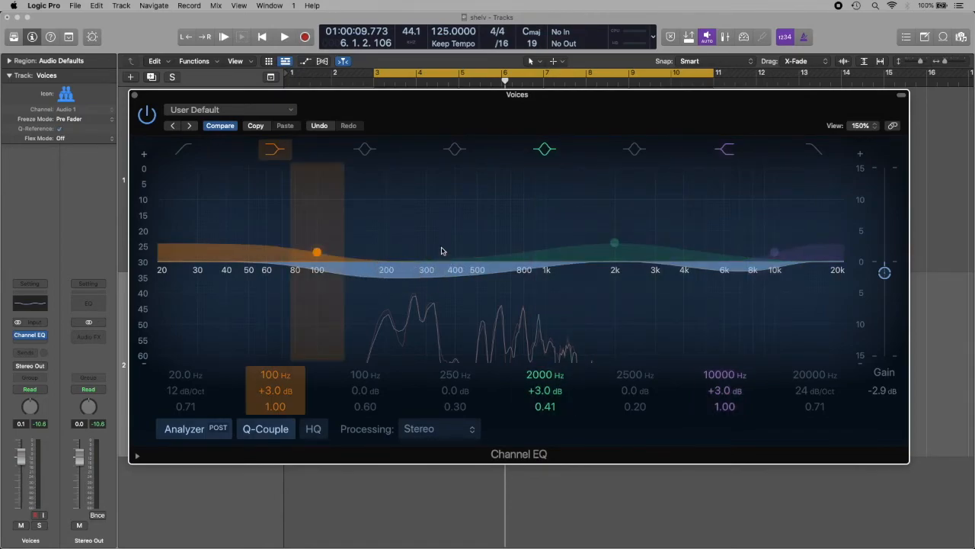
mouse_move(284, 181)
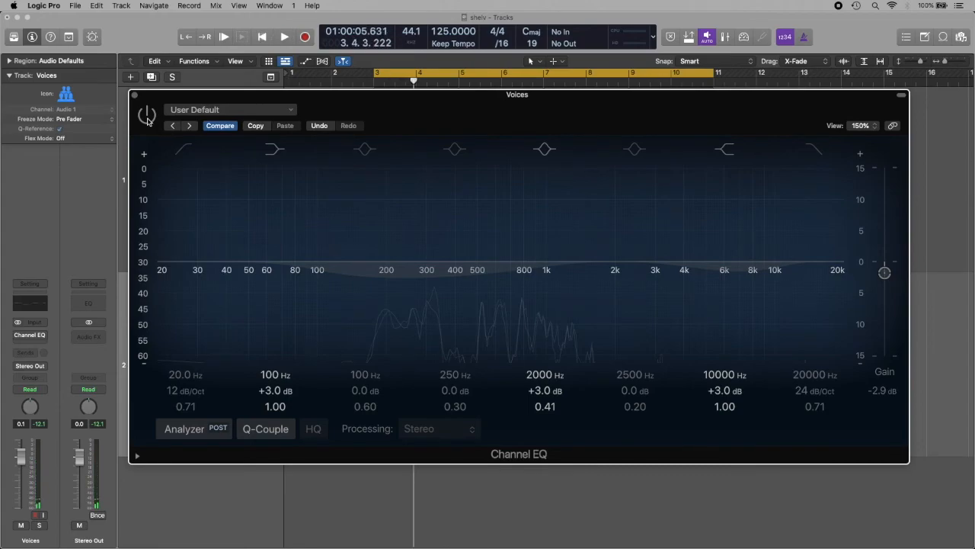
click(285, 36)
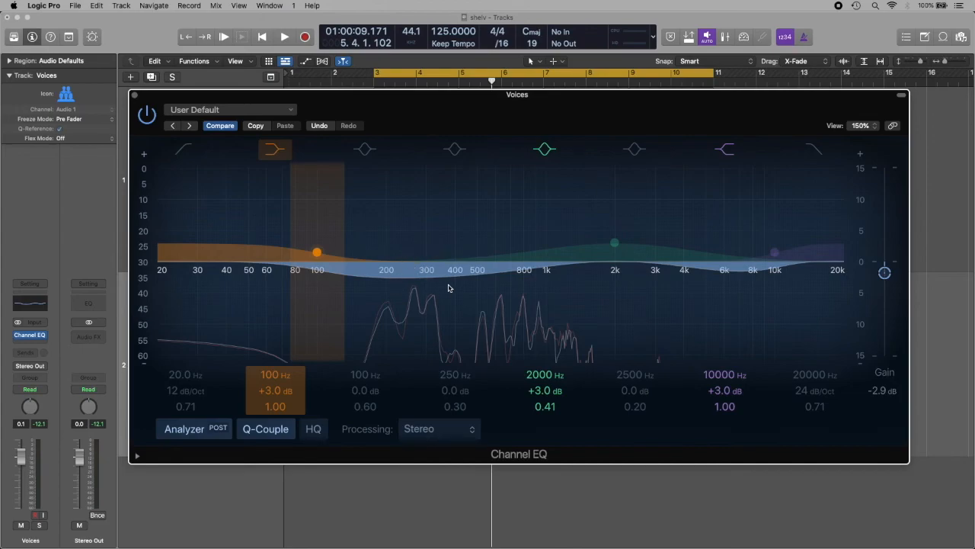
mouse_move(407, 297)
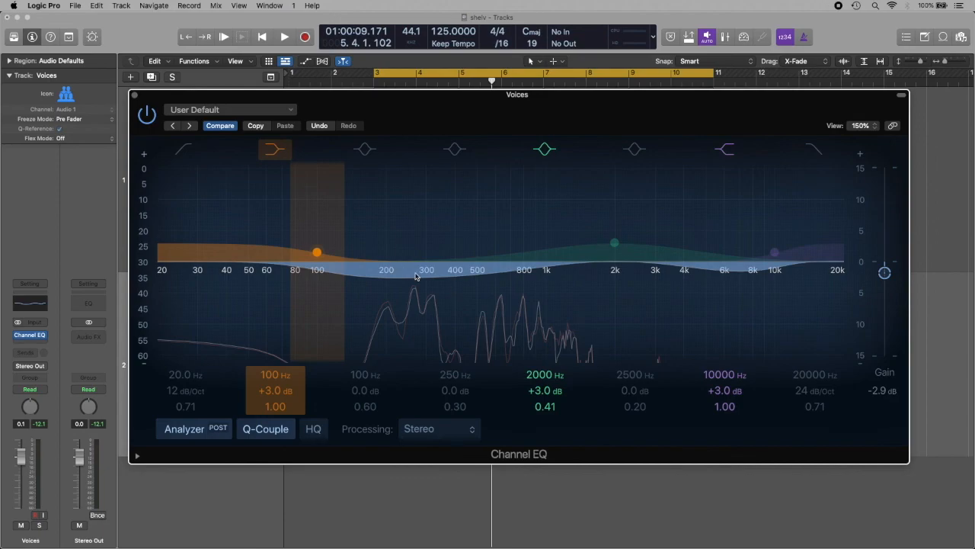
click(544, 149)
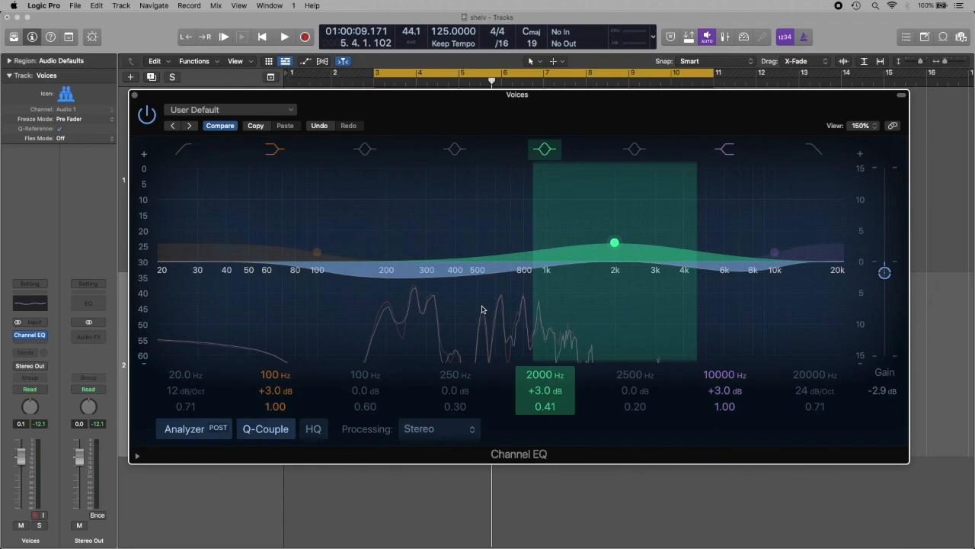